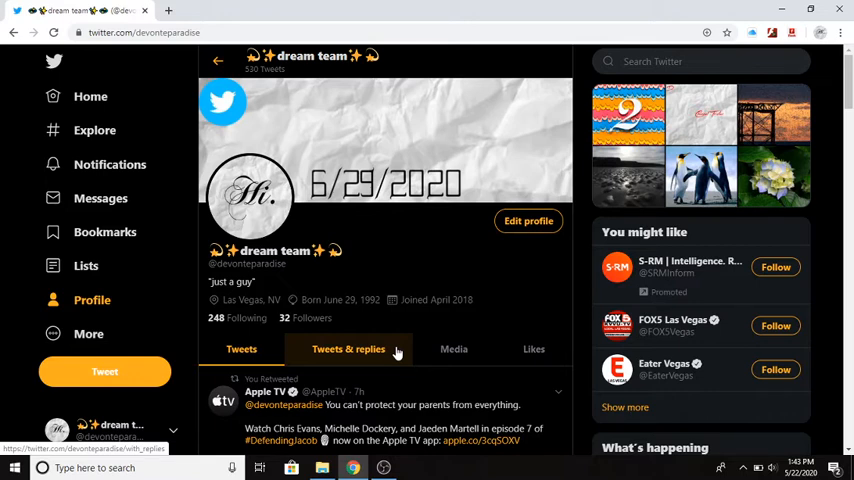
# Step: Scroll through the profile's Tweets feed, then switch to Tweets & replies and scroll down
pyautogui.click(241, 349)
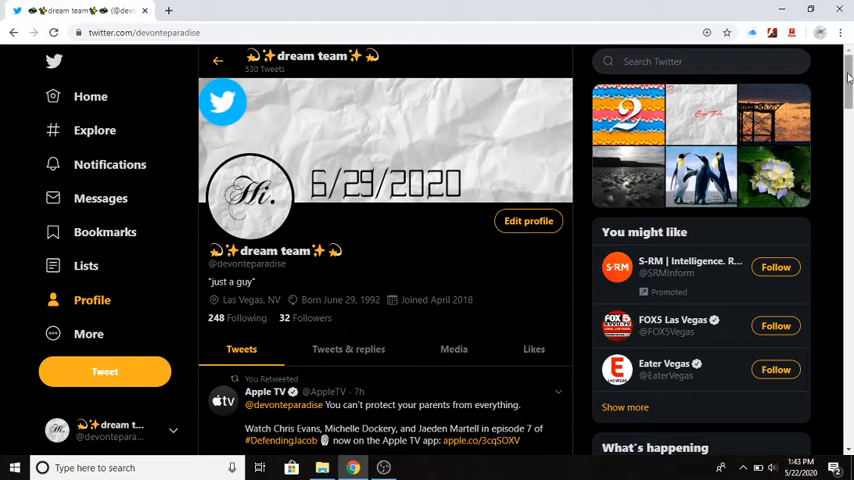
pyautogui.scroll(-3)
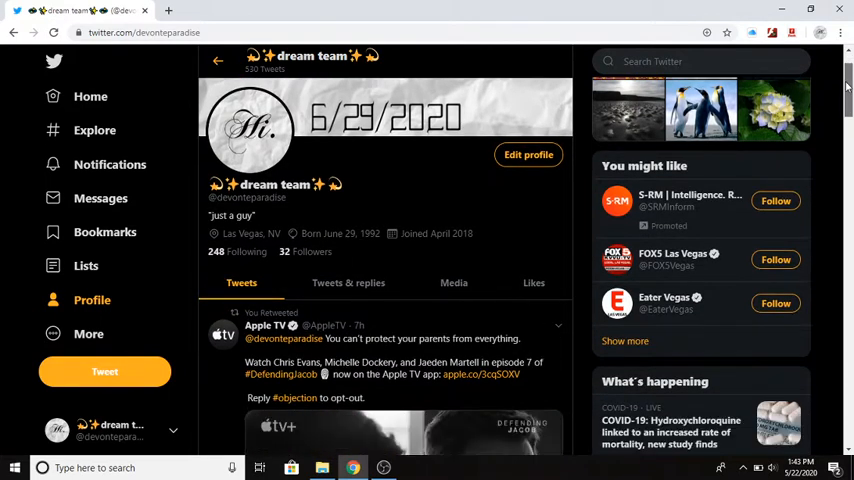
pyautogui.scroll(-3)
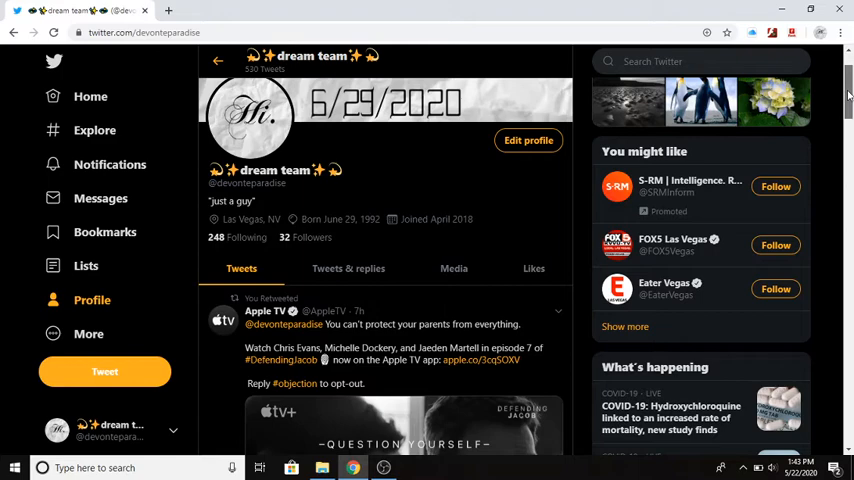
pyautogui.scroll(-3)
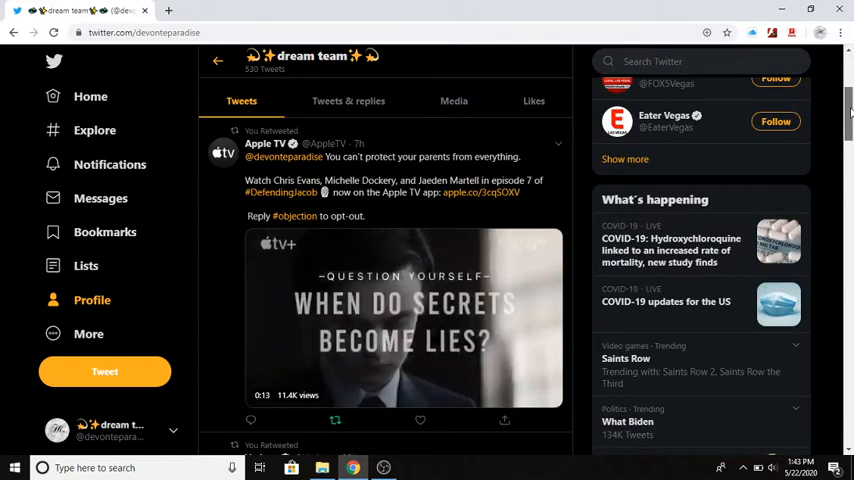
pyautogui.scroll(-3)
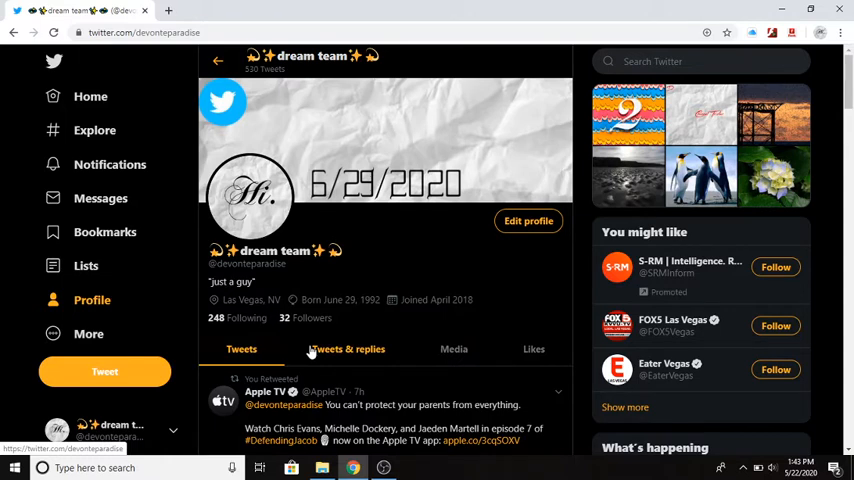
pyautogui.click(348, 349)
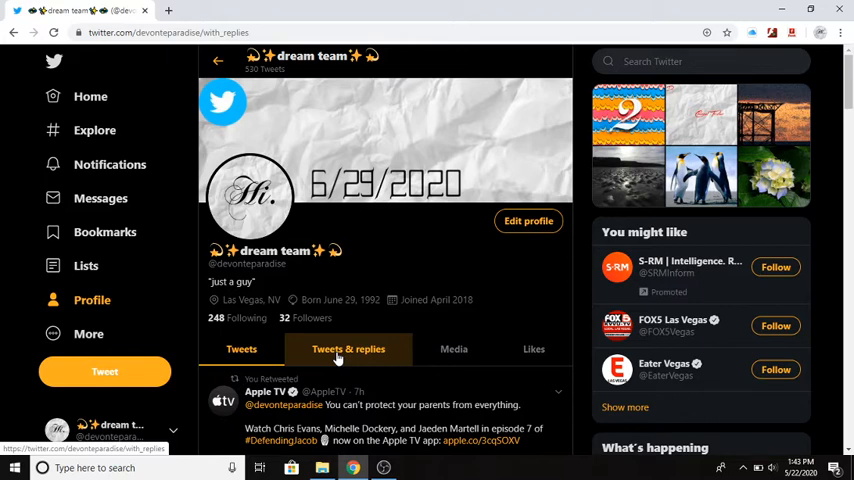
pyautogui.scroll(-3)
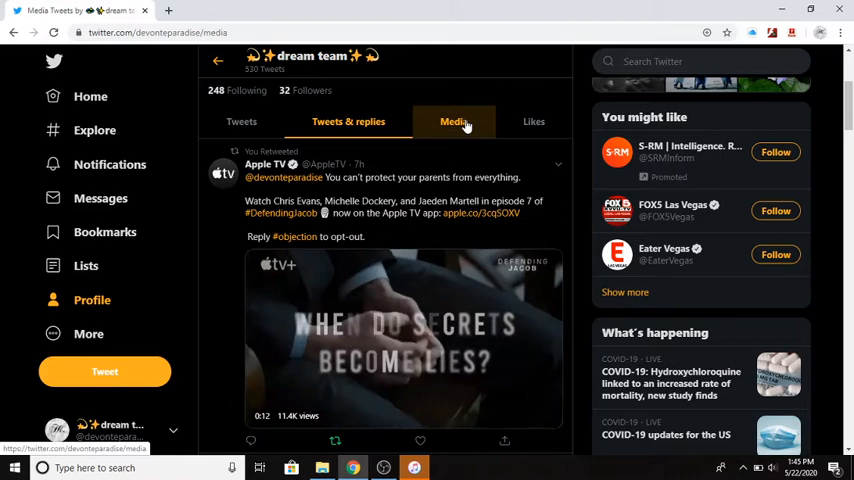
# Step: Switch to the Media tab and browse the profile's 33 photos and videos
pyautogui.click(454, 121)
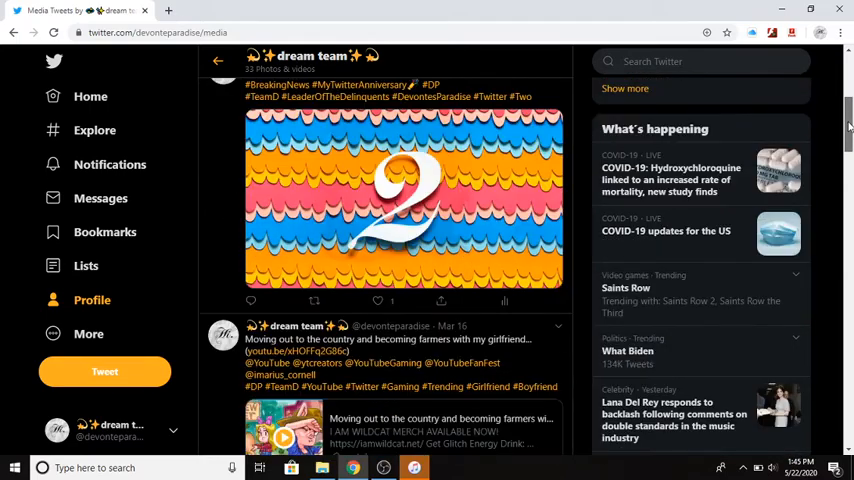
pyautogui.scroll(-3)
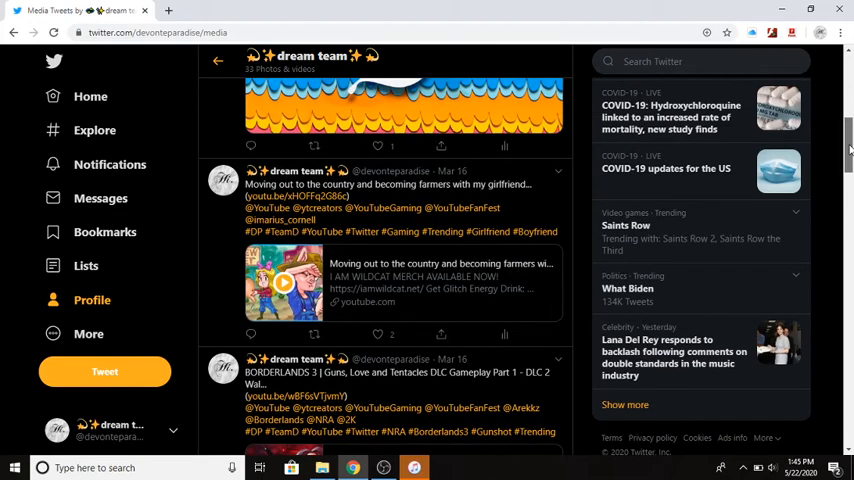
pyautogui.scroll(-3)
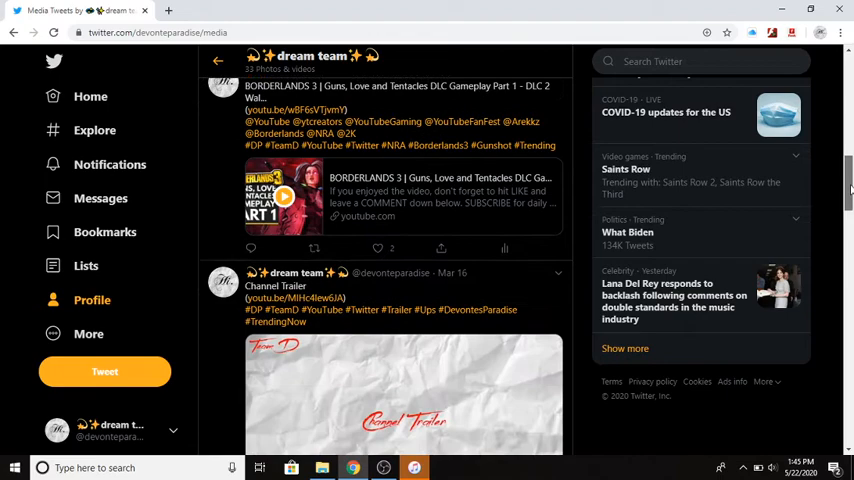
pyautogui.scroll(-3)
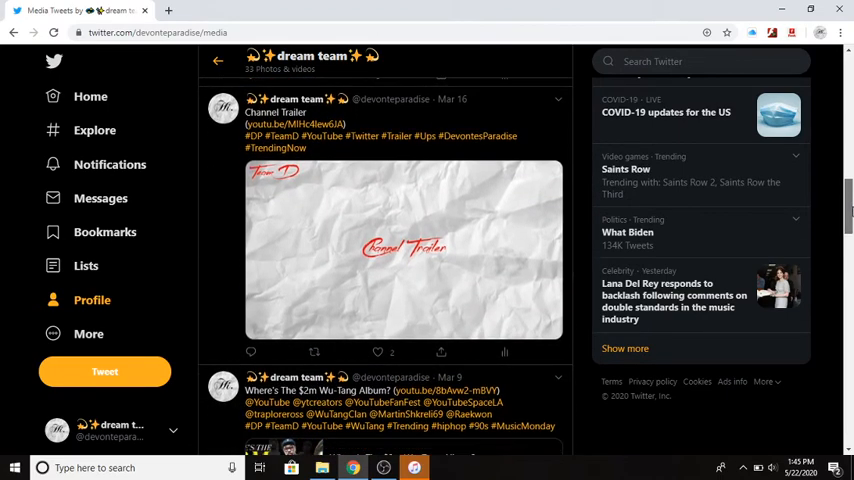
pyautogui.scroll(-3)
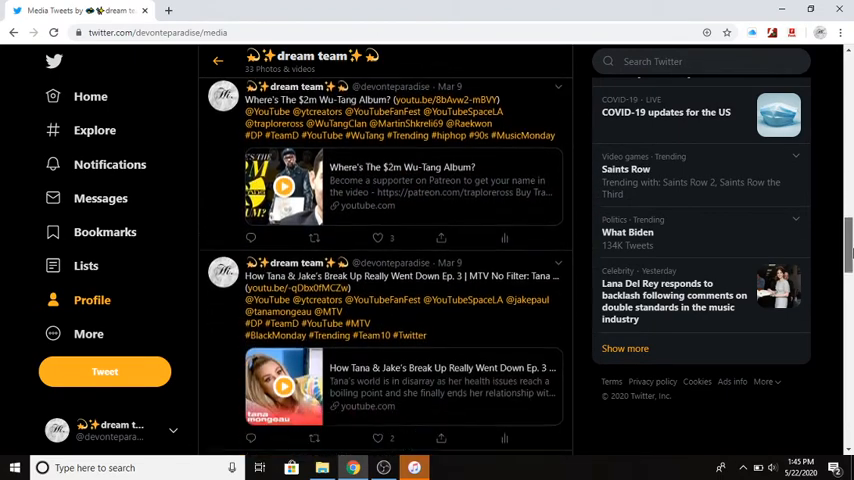
pyautogui.scroll(-3)
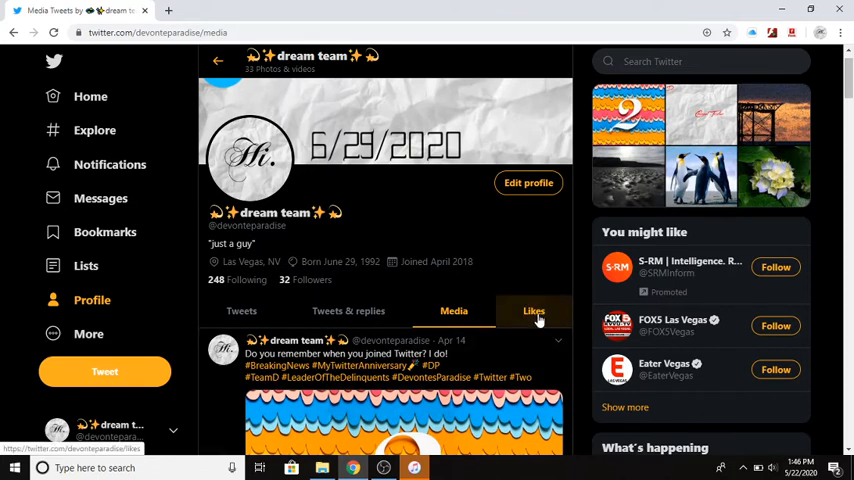
# Step: Switch to the Likes tab and scroll through the 3,515 liked tweets
pyautogui.click(533, 311)
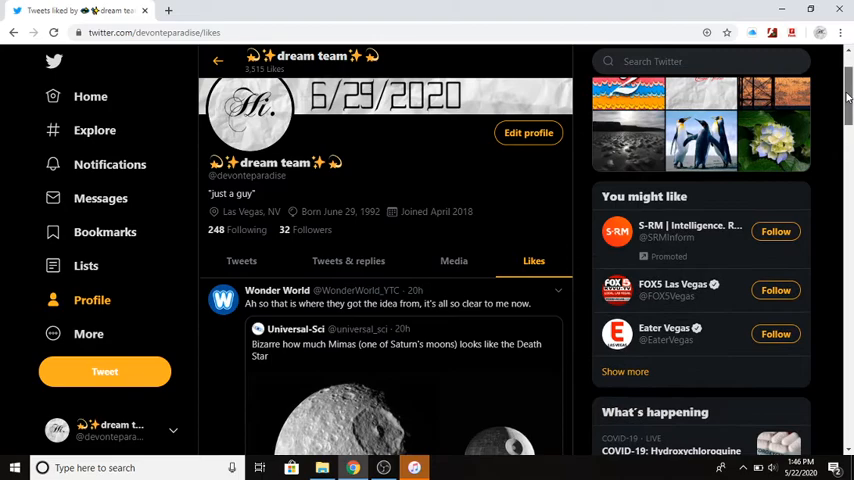
pyautogui.scroll(-3)
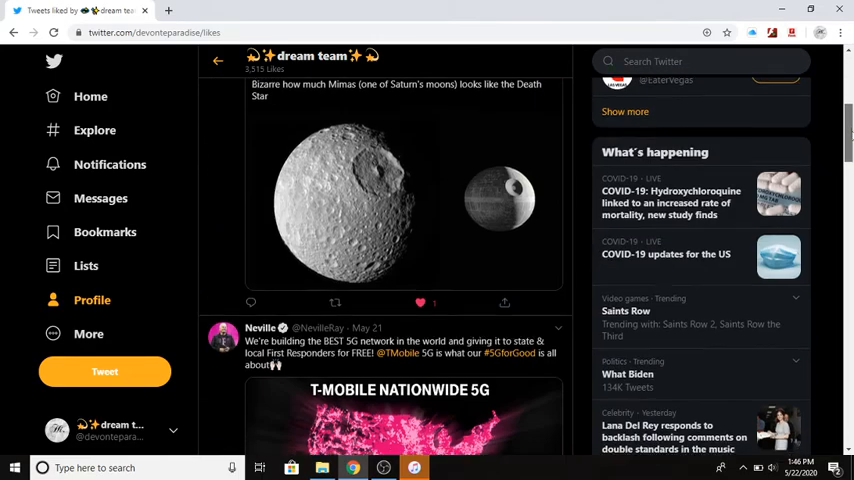
pyautogui.scroll(-3)
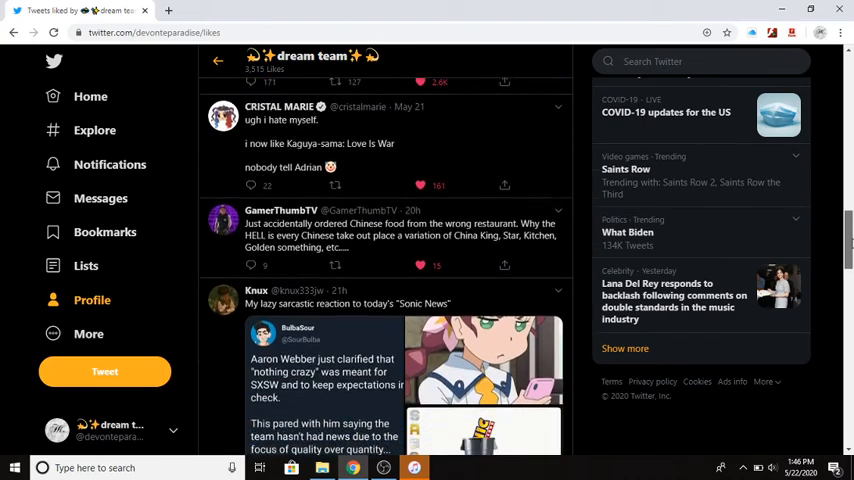
pyautogui.scroll(-3)
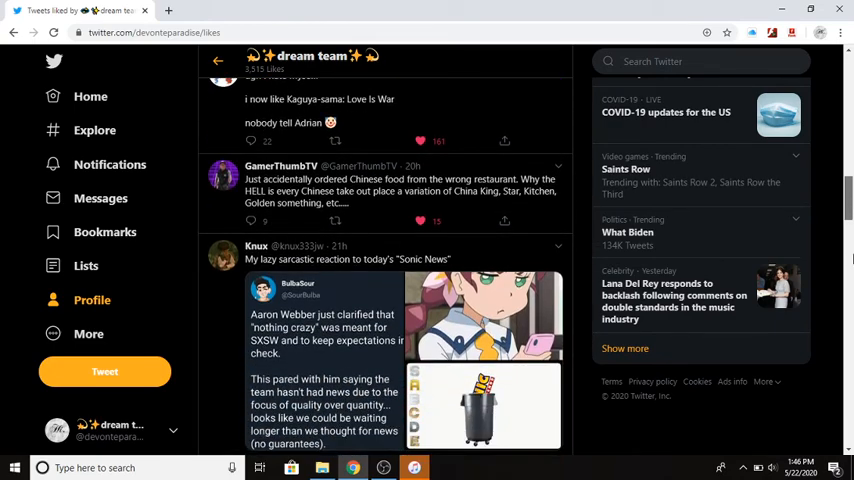
pyautogui.scroll(-3)
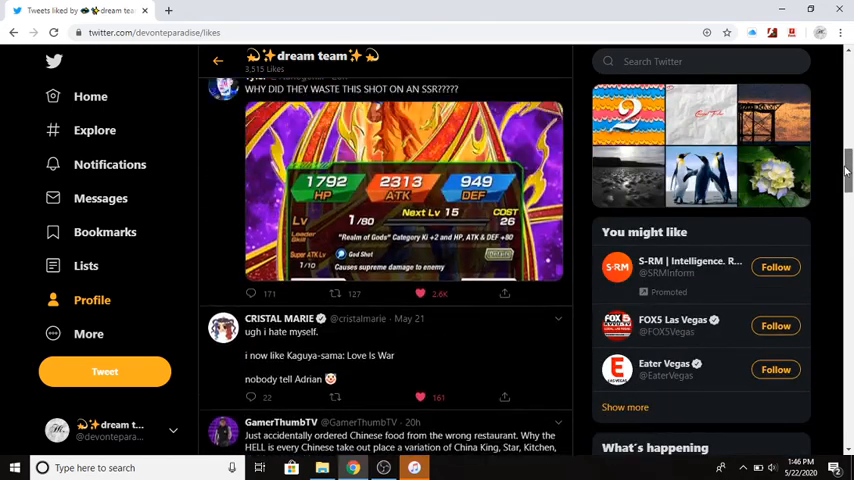
pyautogui.scroll(-3)
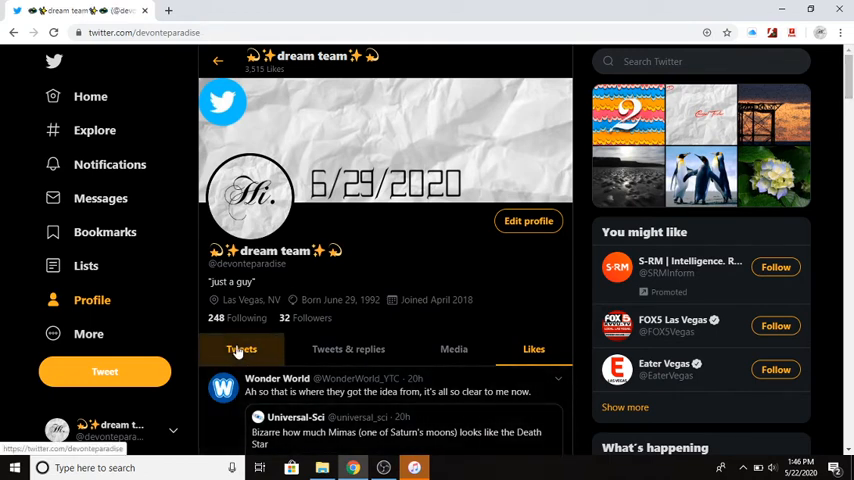
# Step: Return to the Tweets tab, showing the profile's 530 tweets
pyautogui.click(241, 349)
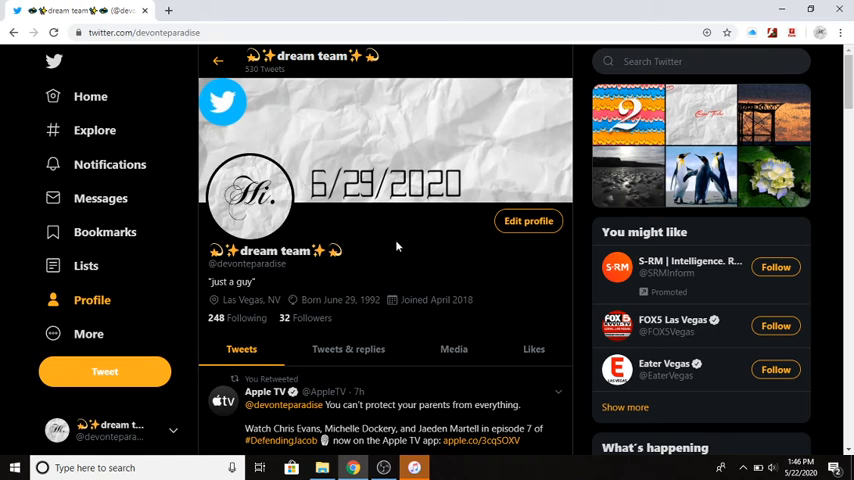
pyautogui.moveTo(401, 390)
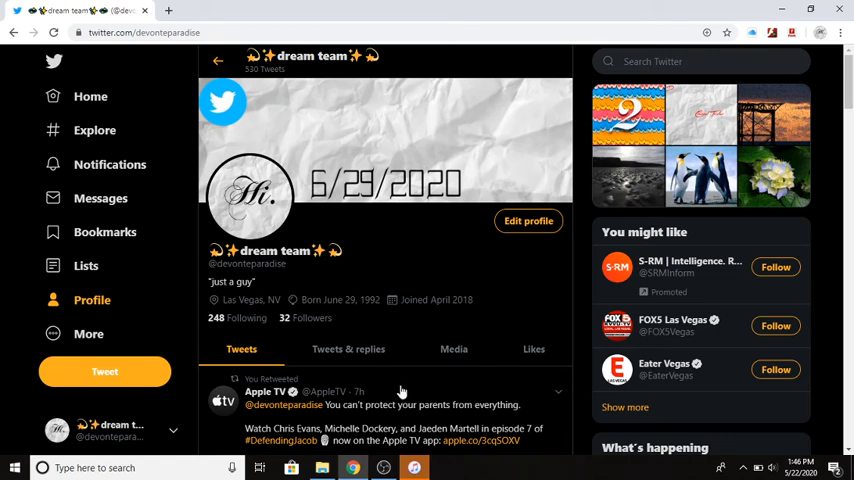
pyautogui.moveTo(449, 291)
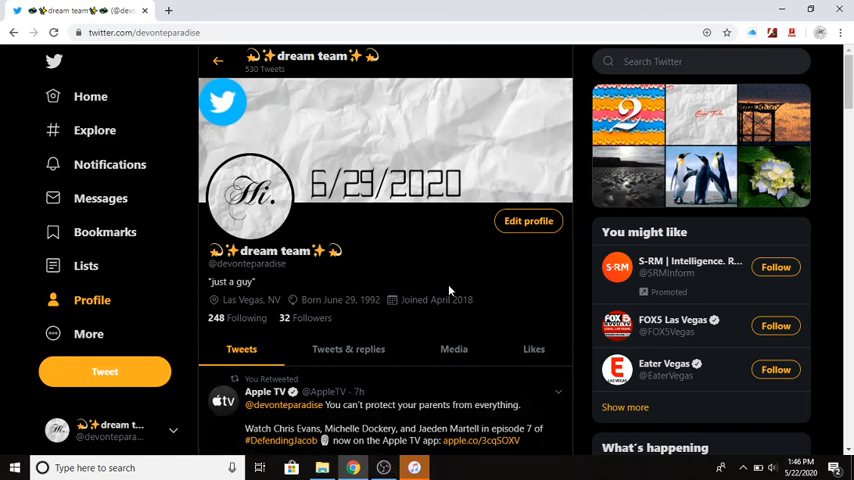